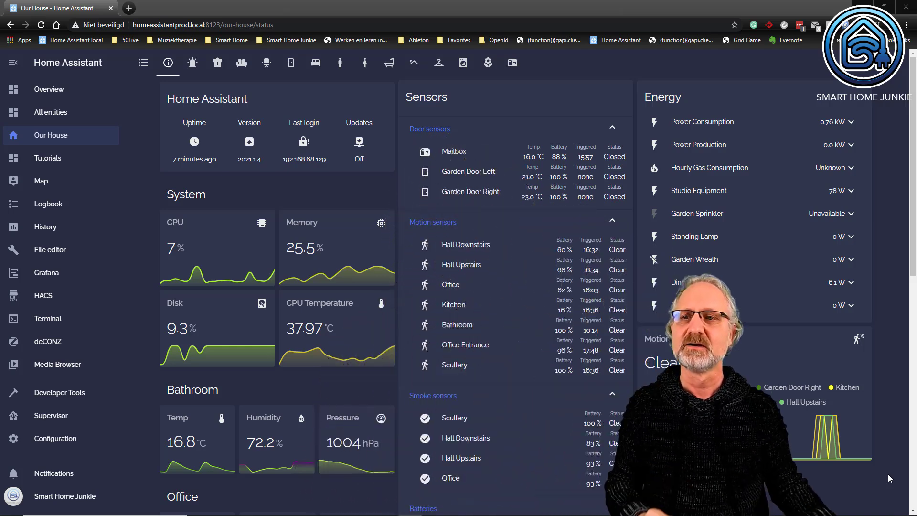
Filter the Supervisor add-on store by 'mariad' to list the MariaDB add-on
left_click(51, 416)
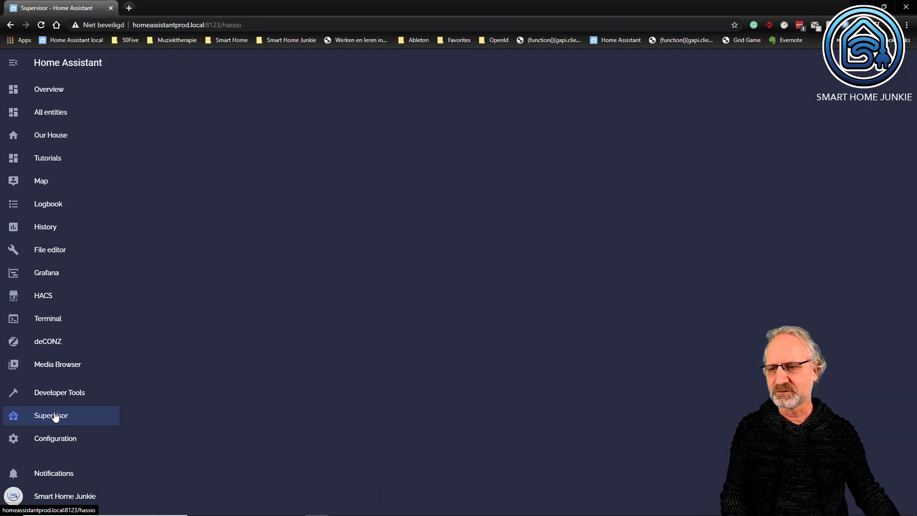
left_click(50, 416)
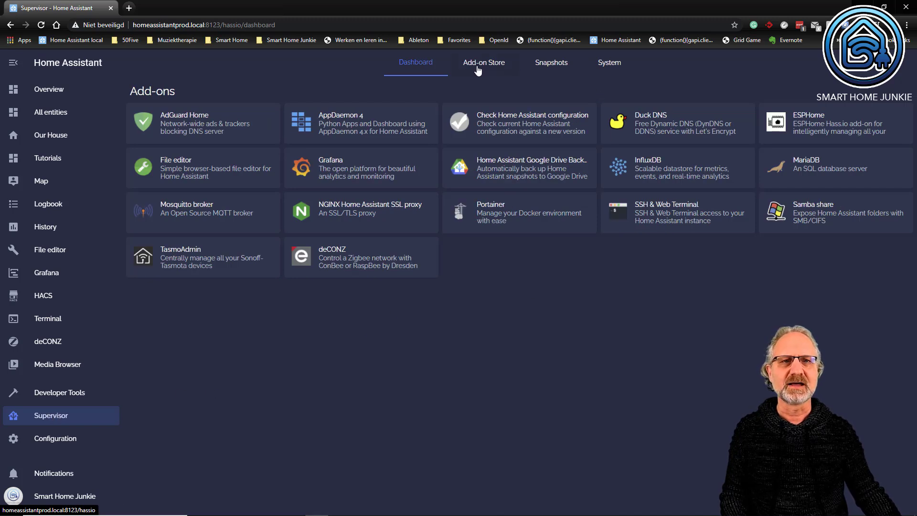
left_click(484, 62)
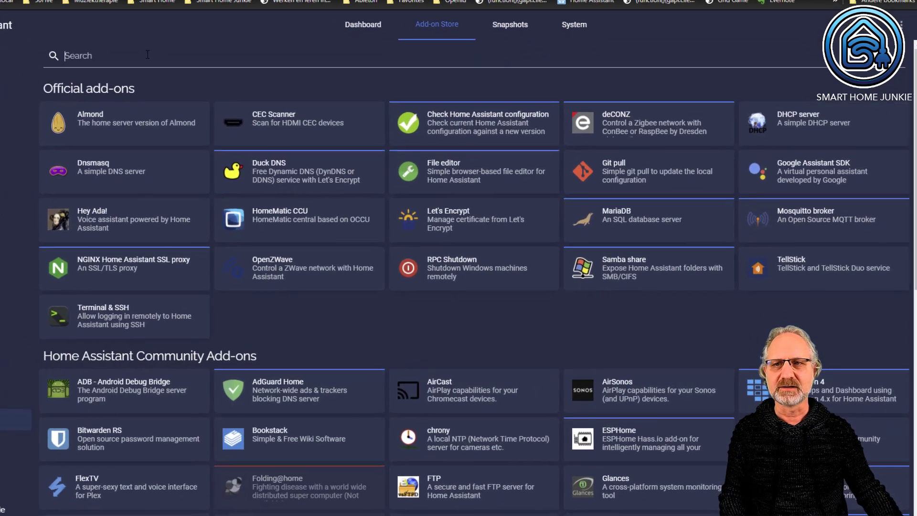
type("mariad")
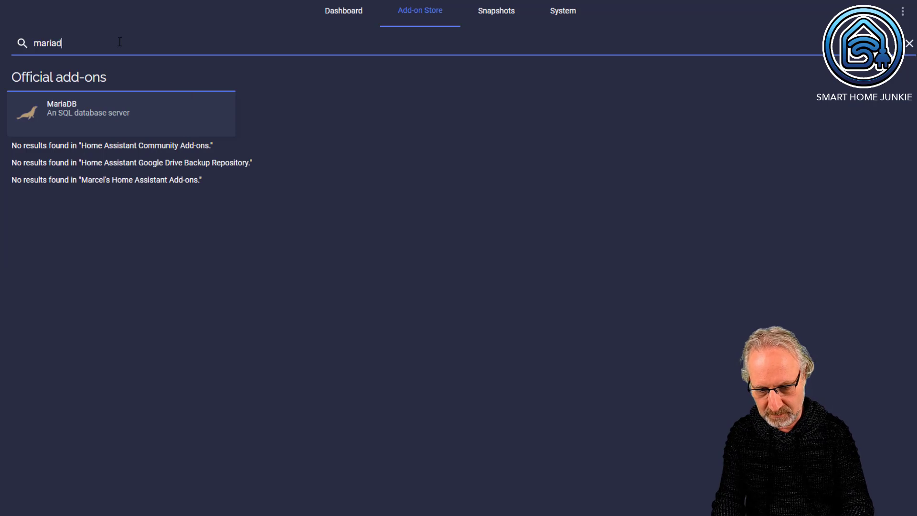
View the MariaDB add-on's info page and read through its description
left_click(117, 112)
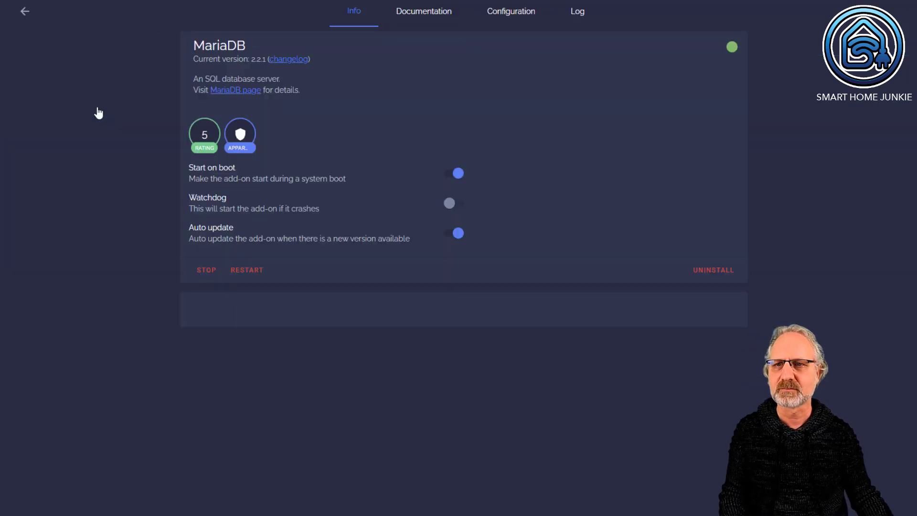
scroll("down", 3)
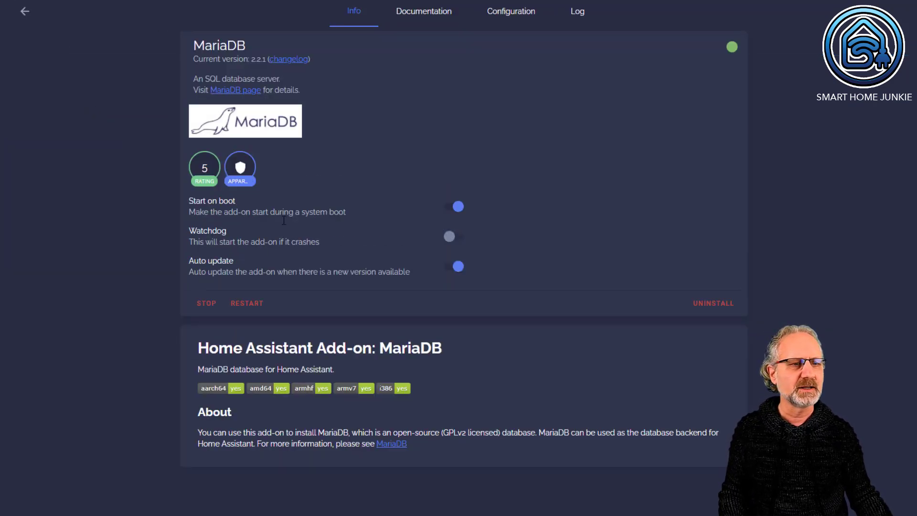
mouse_move(613, 299)
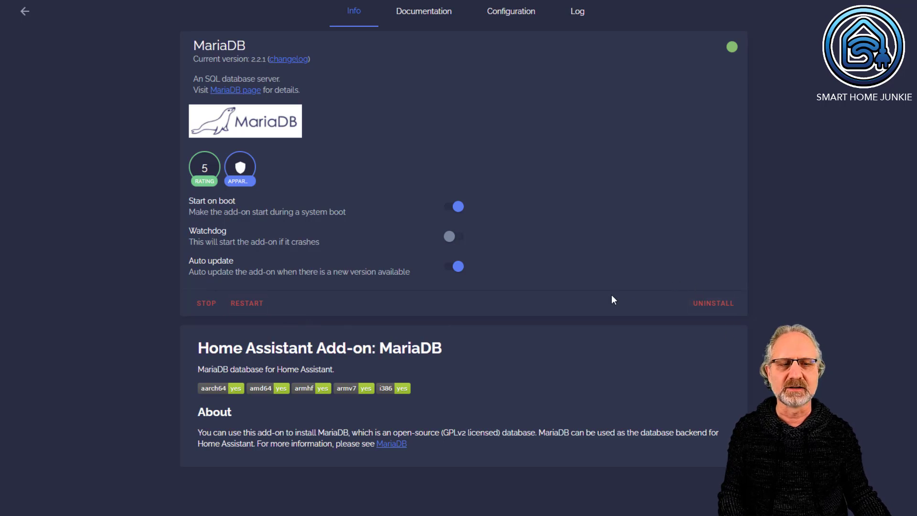
mouse_move(758, 308)
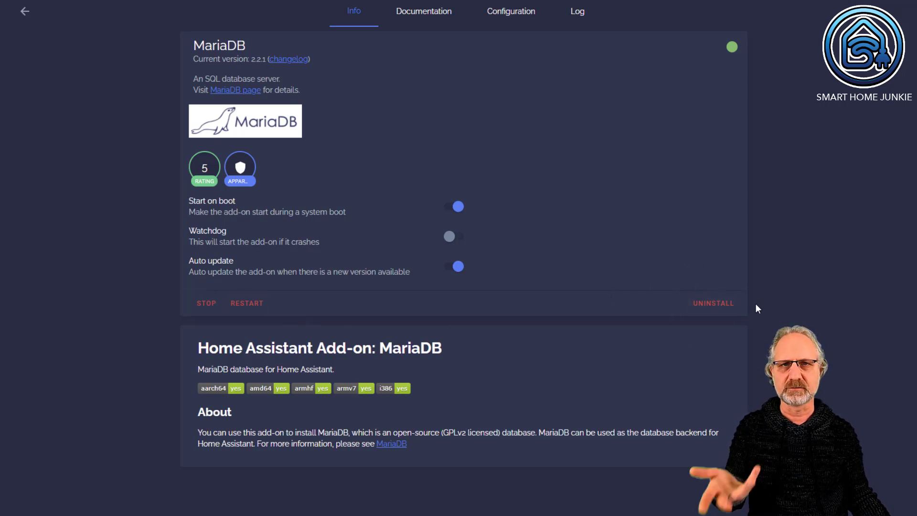
mouse_move(664, 319)
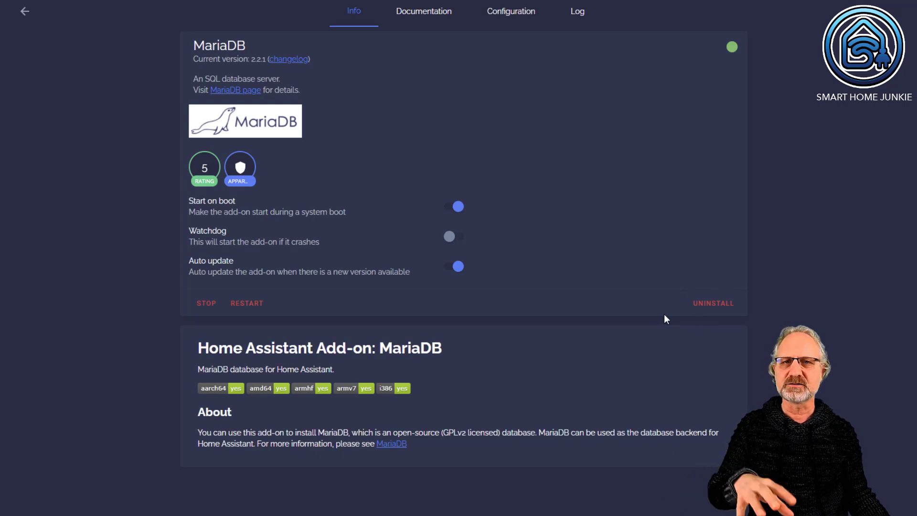
mouse_move(510, 12)
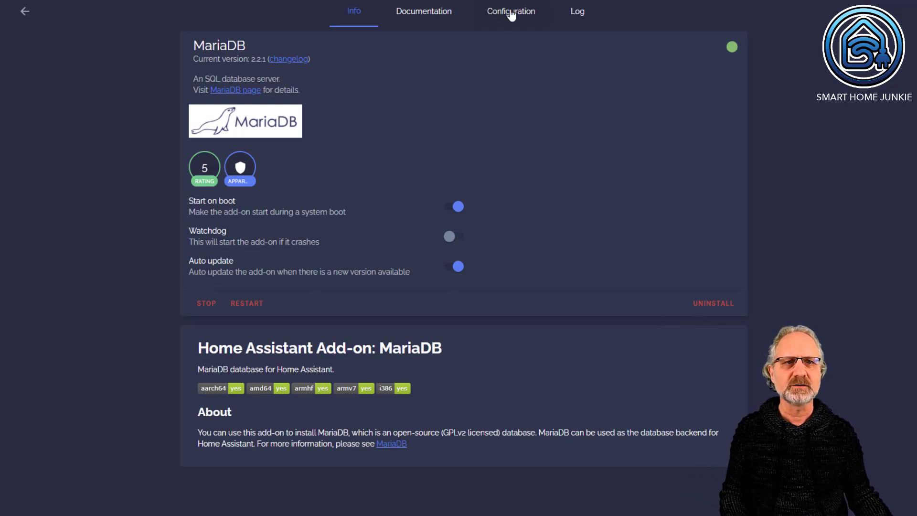
Review the MariaDB add-on's YAML options for databases, logins and rights
left_click(510, 11)
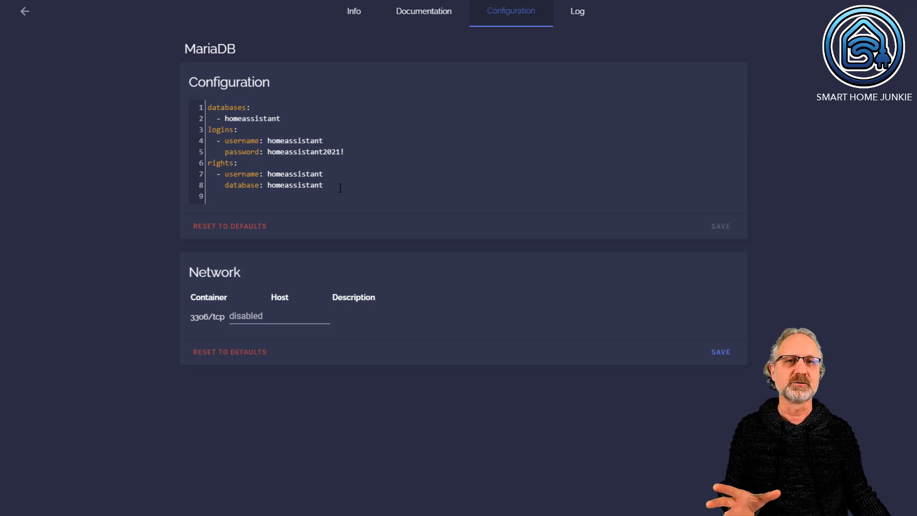
left_click(354, 11)
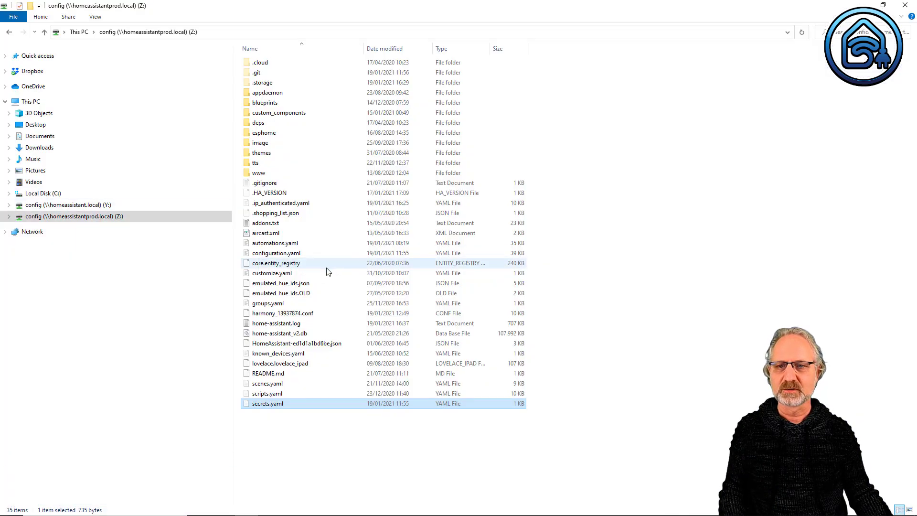
mouse_move(255, 377)
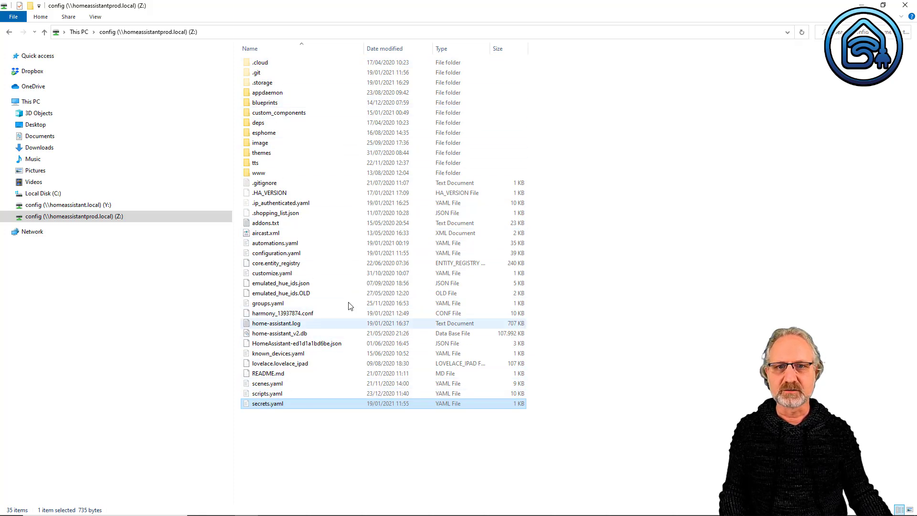
mouse_move(350, 173)
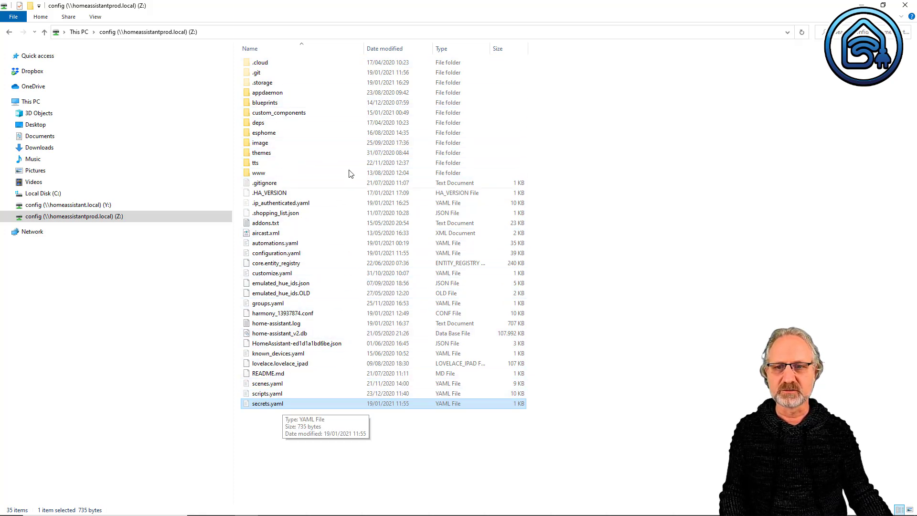
Open configuration.yaml from the config (Z:) share in the code editor
left_click(276, 252)
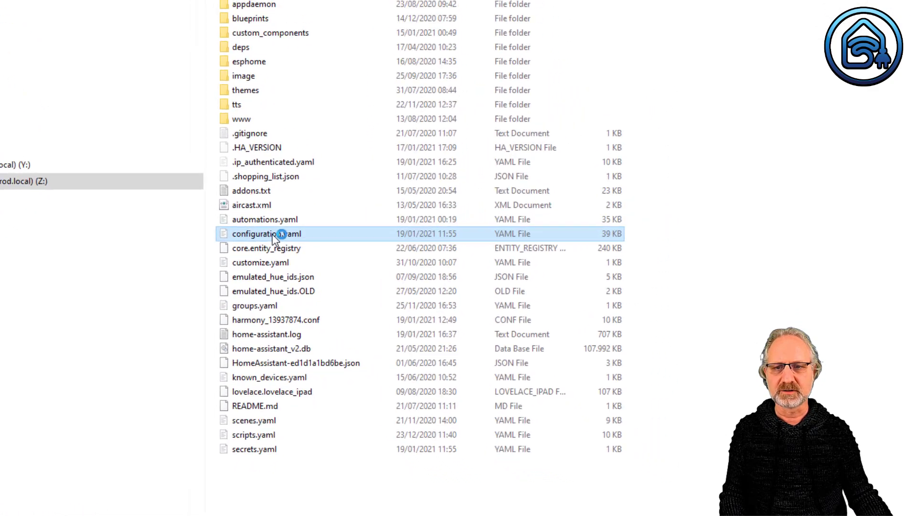
double_click(266, 233)
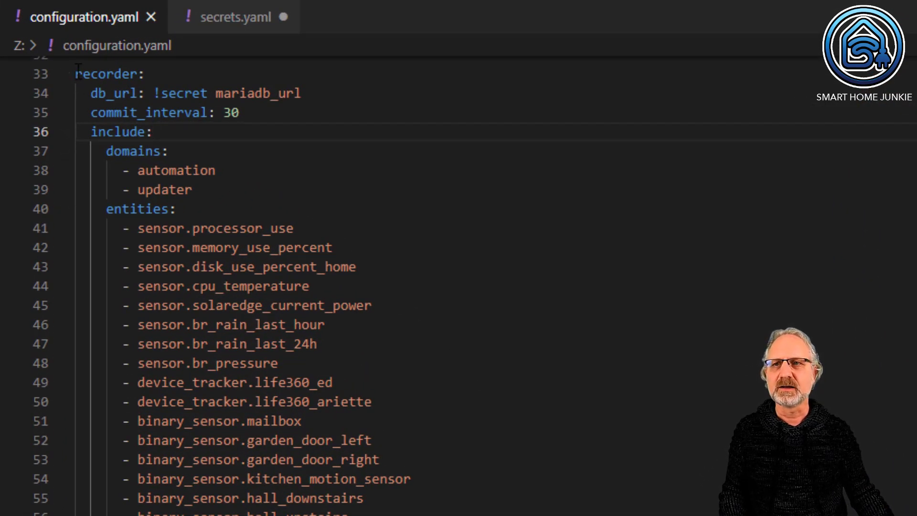
View the recorder block where db_url is set to !secret mariadb_url
left_click(152, 131)
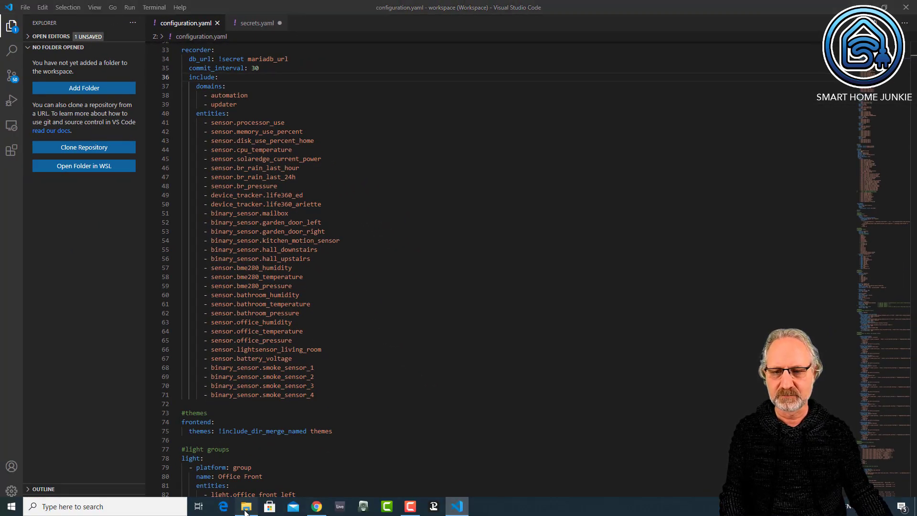
left_click(245, 506)
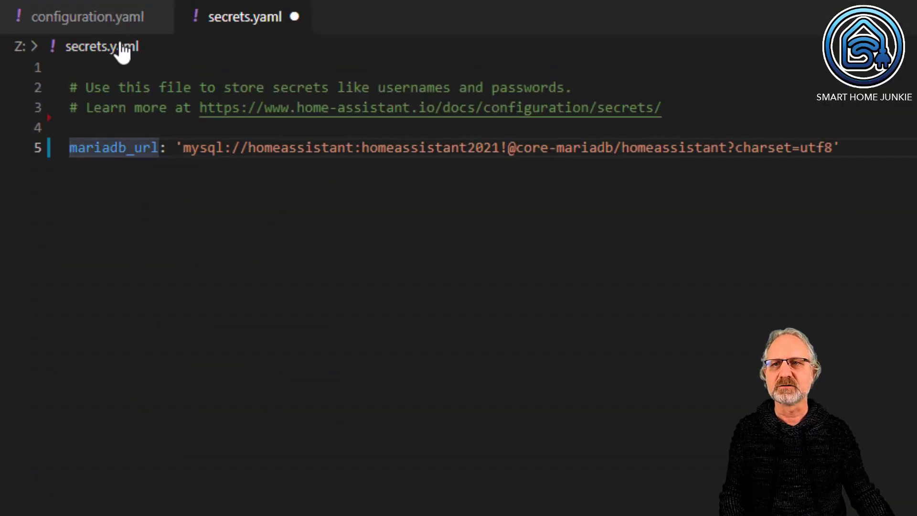
mouse_move(144, 38)
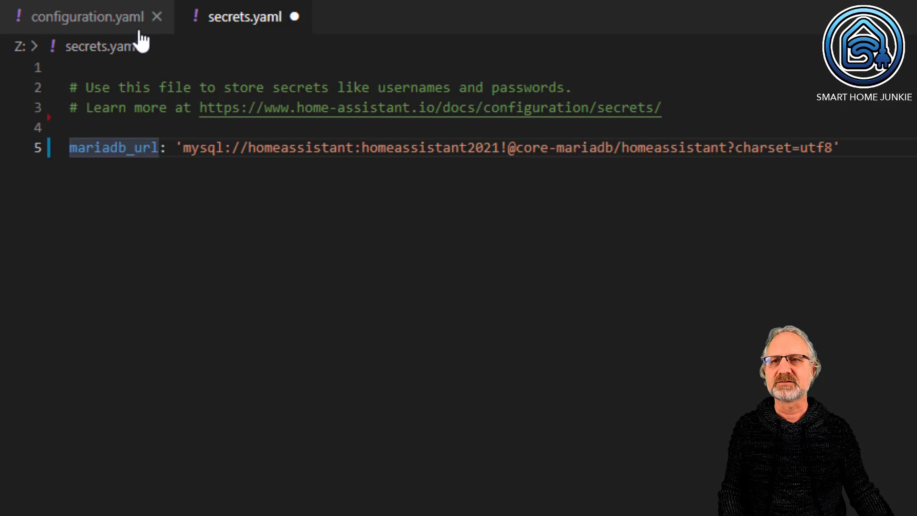
mouse_move(102, 47)
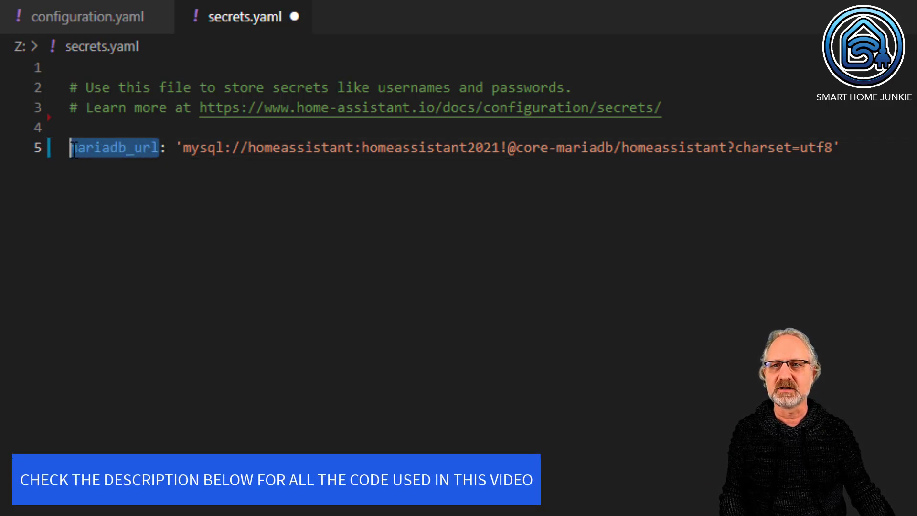
mouse_move(86, 17)
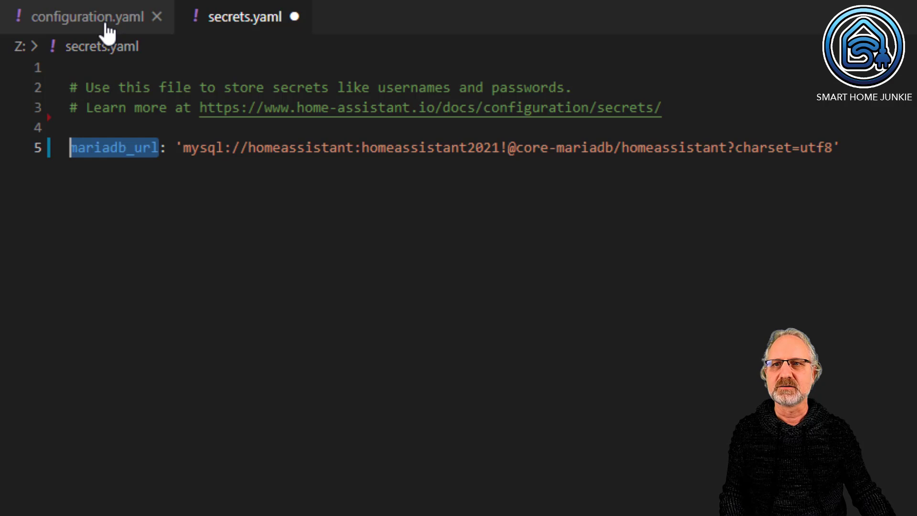
Compare configuration.yaml's !secret mariadb_url reference against the mariadb_url entry in secrets.yaml
left_click(85, 16)
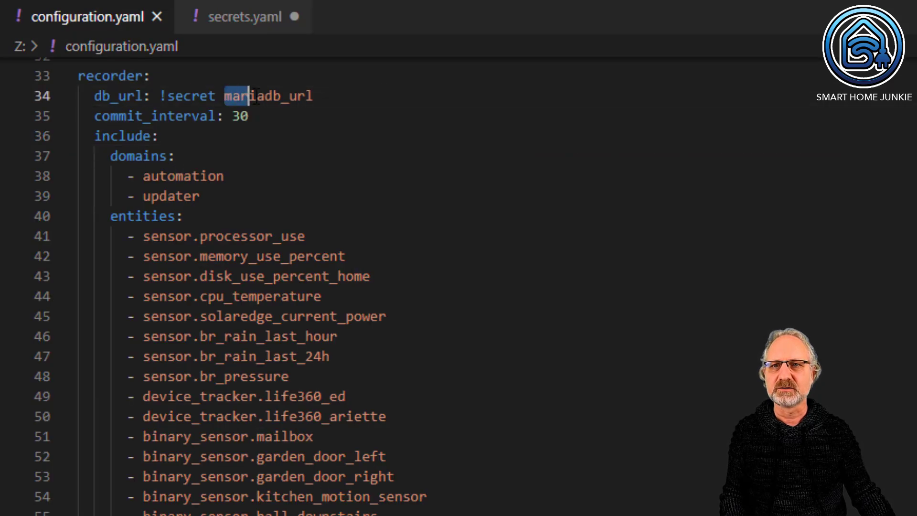
left_click(244, 17)
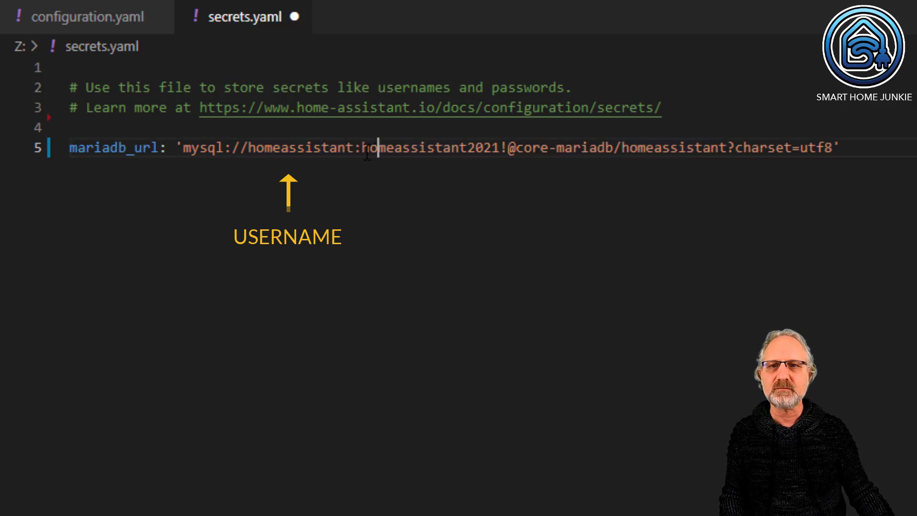
double_click(430, 147)
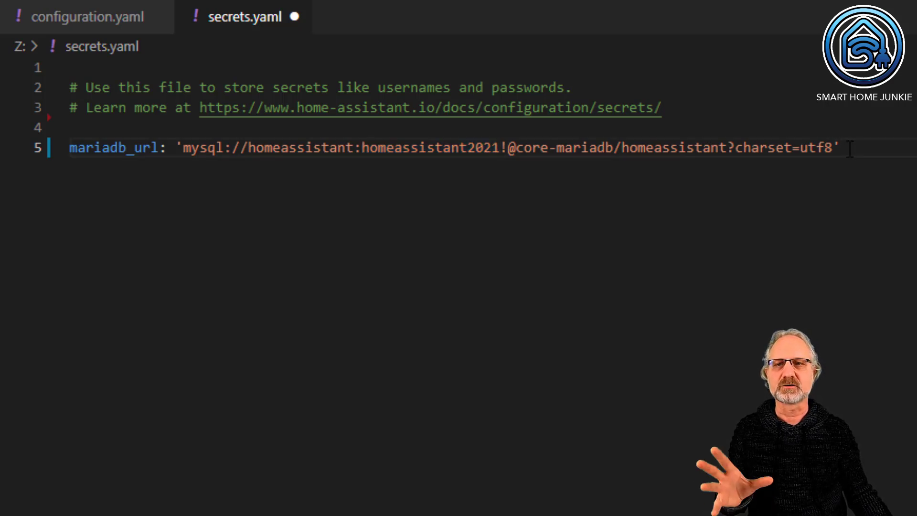
mouse_move(80, 16)
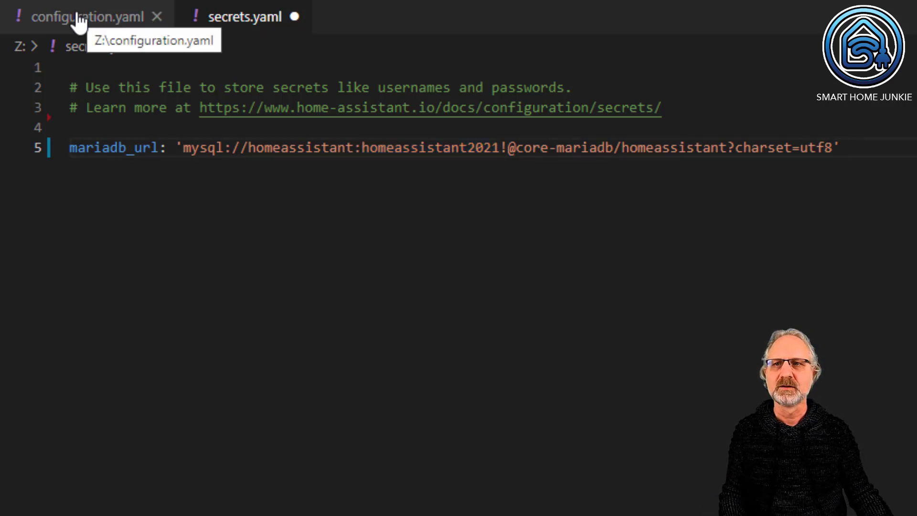
Return to configuration.yaml showing db_url: !secret mariadb_url in the recorder section
left_click(87, 16)
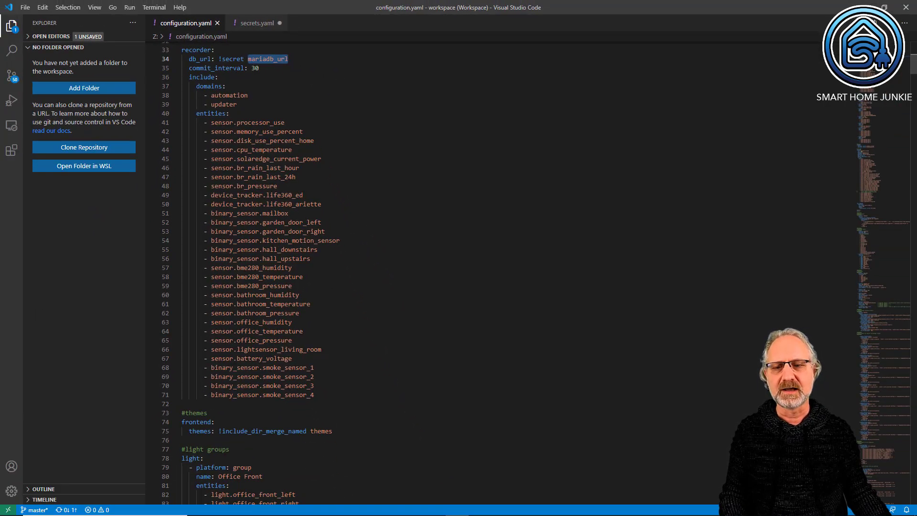
Navigate from Home Assistant's Configuration overview to the Server Controls page
left_click(316, 507)
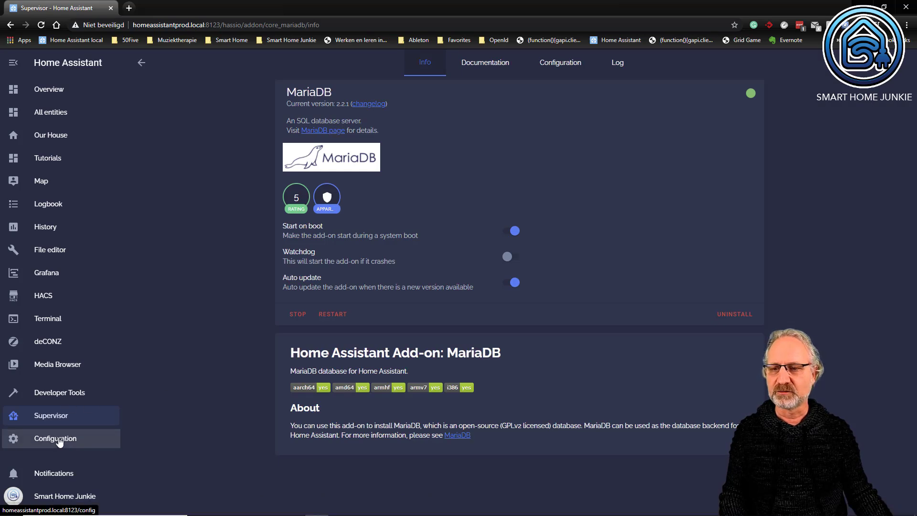
left_click(55, 439)
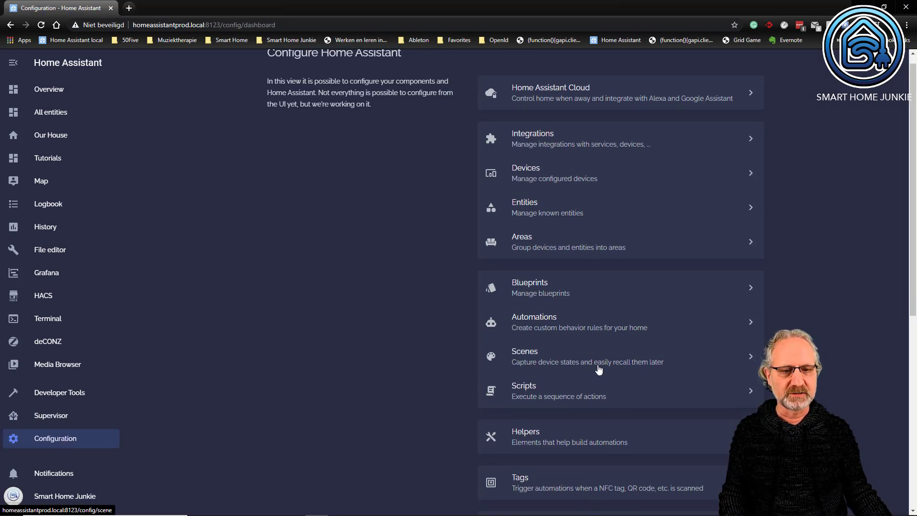
scroll("down", 3)
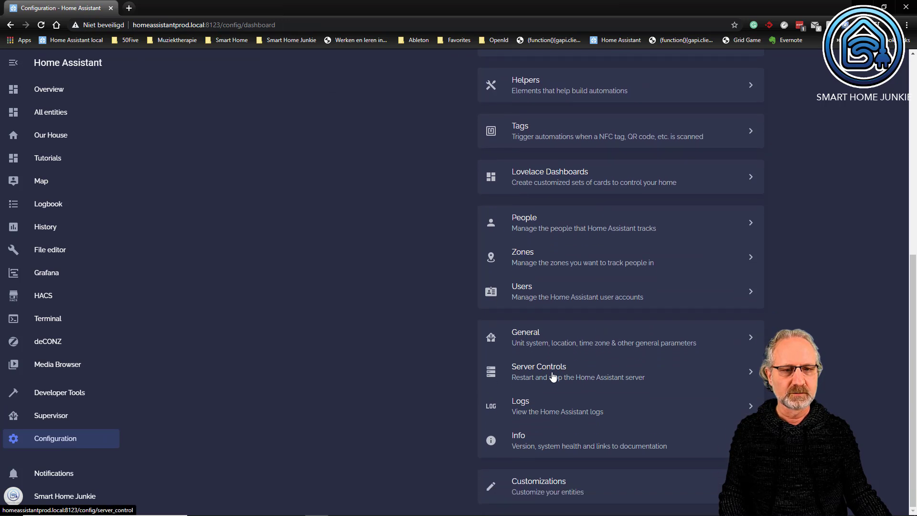
left_click(538, 372)
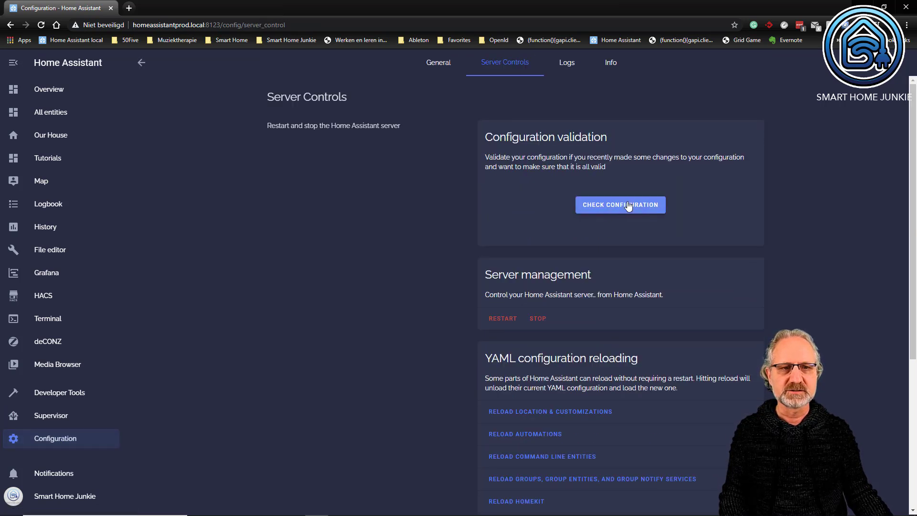
Run Check Configuration and get the 'Configuration valid!' result
left_click(619, 204)
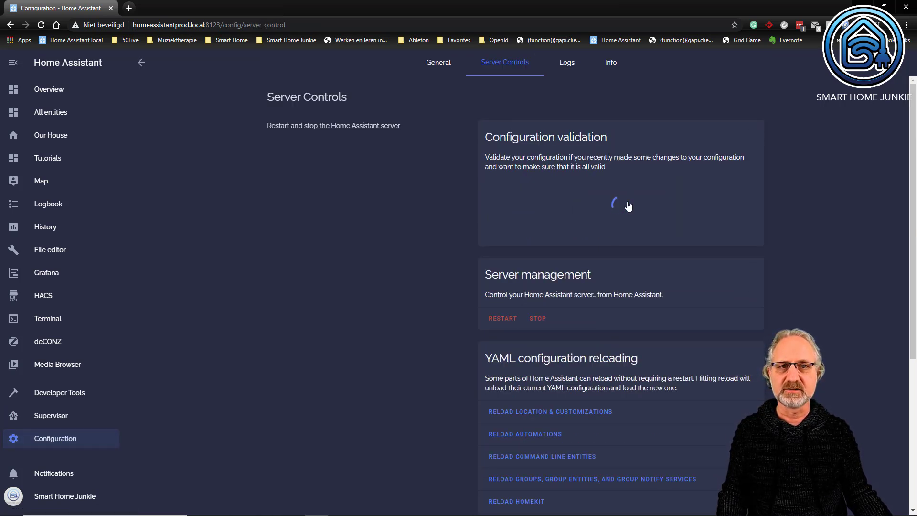
left_click(619, 212)
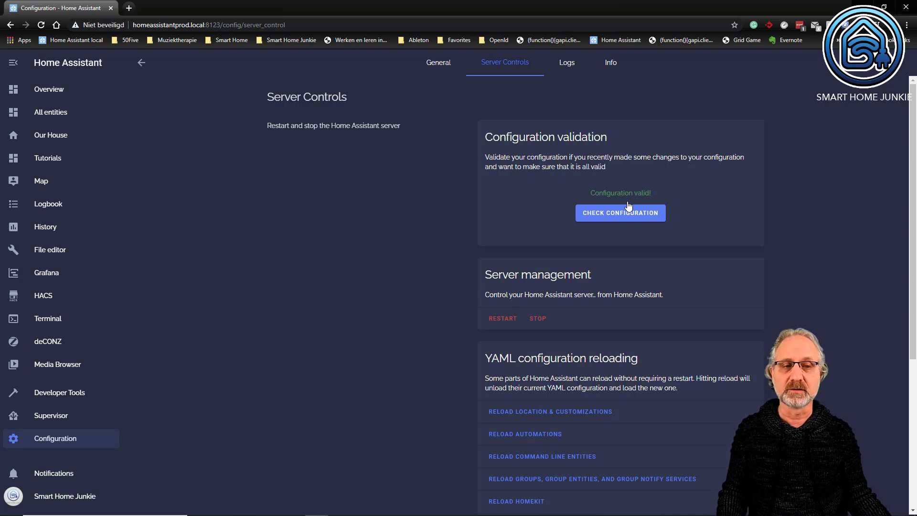
mouse_move(529, 319)
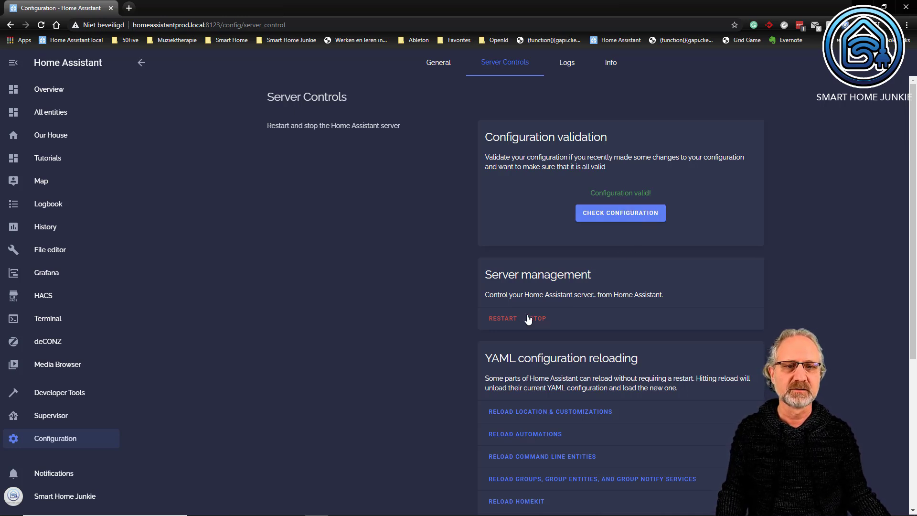
mouse_move(429, 233)
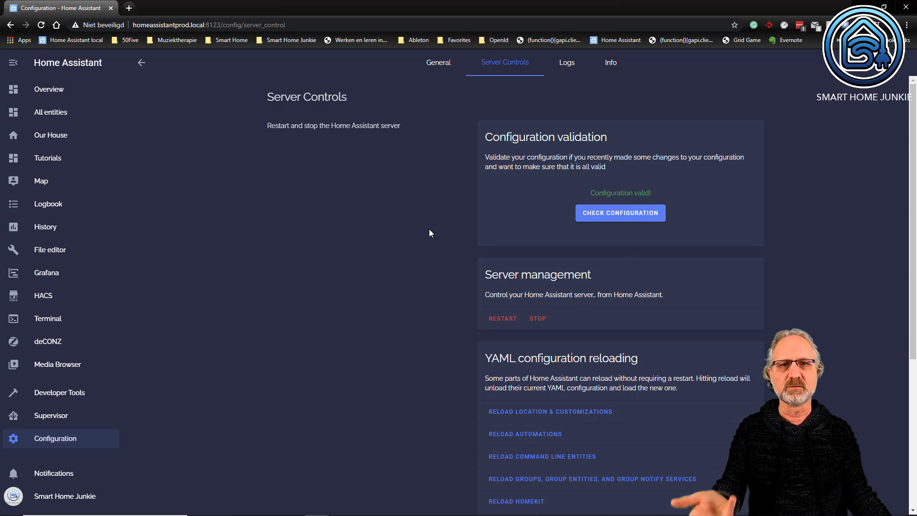
mouse_move(50, 161)
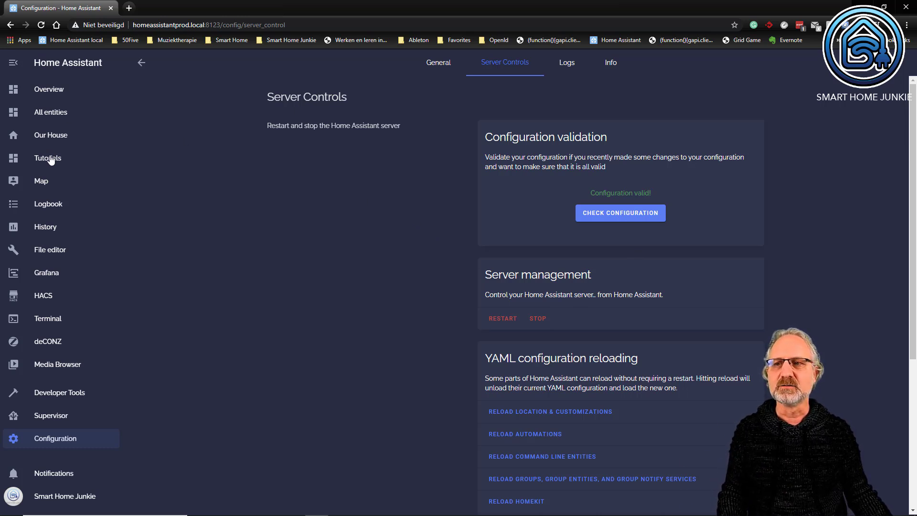
Browse the History page's state timelines and sensor graphs to confirm recorded data remains
left_click(45, 228)
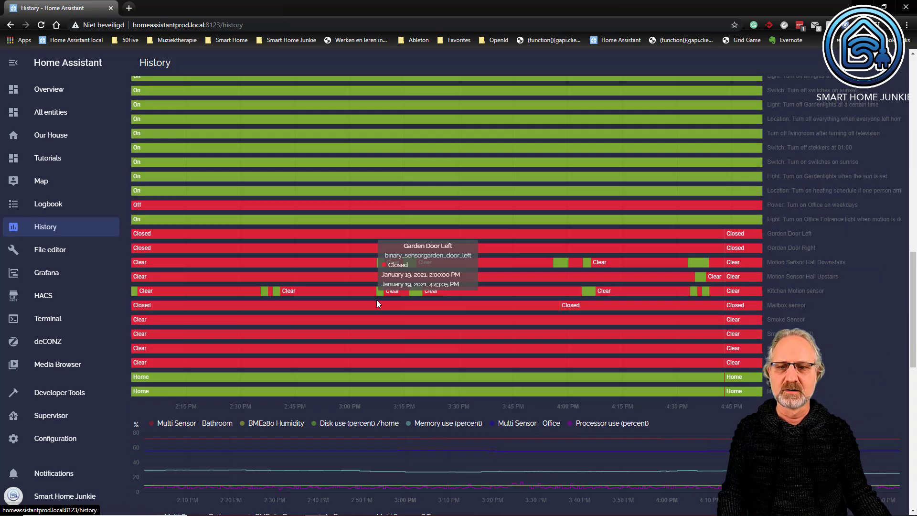
scroll("down", 3)
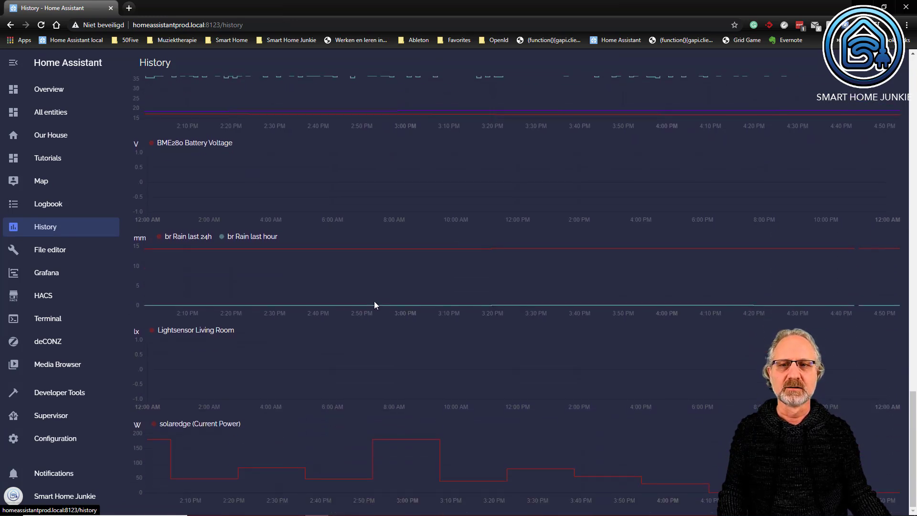
scroll("up", 3)
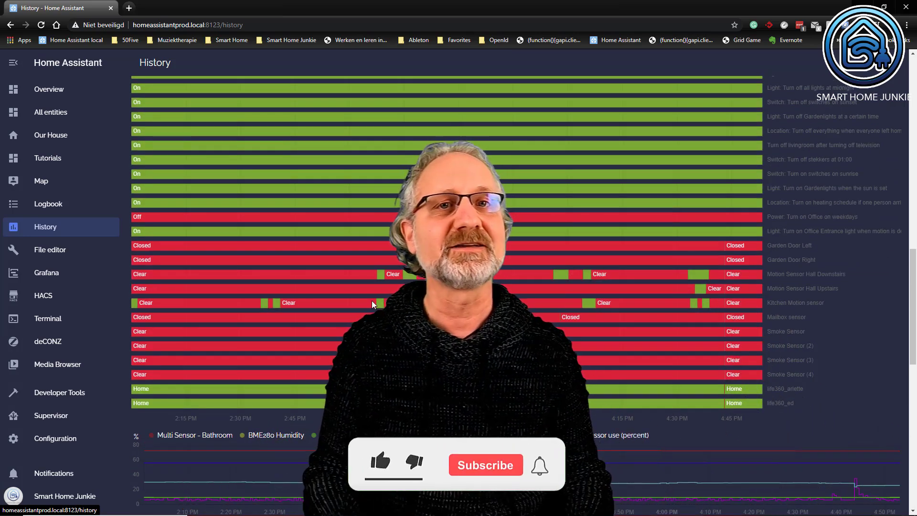
left_click(379, 462)
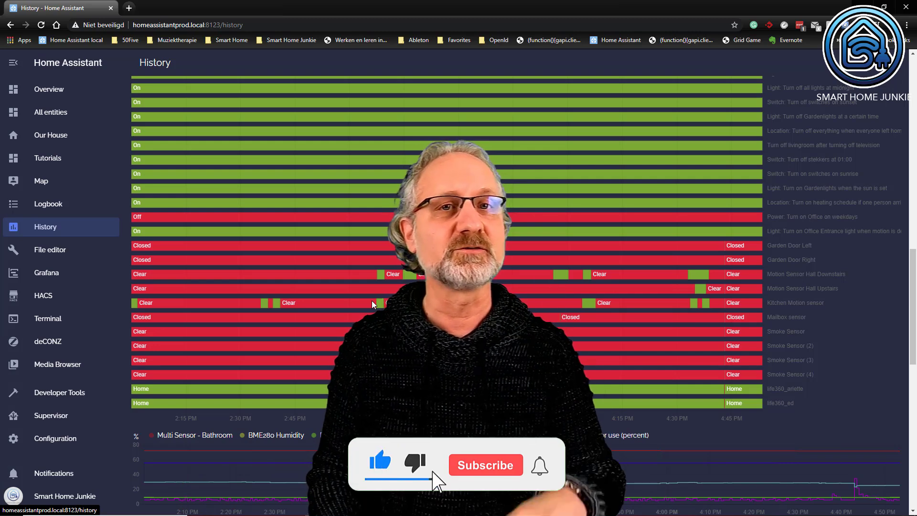
left_click(486, 465)
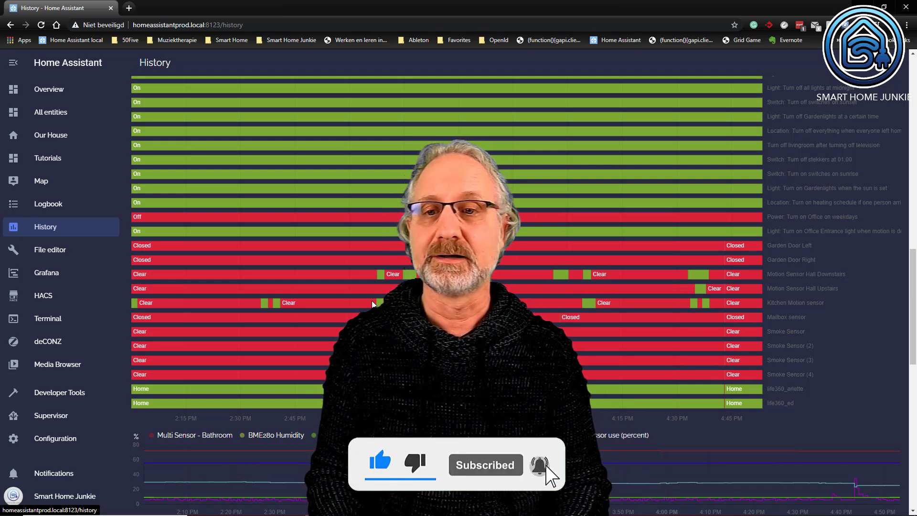